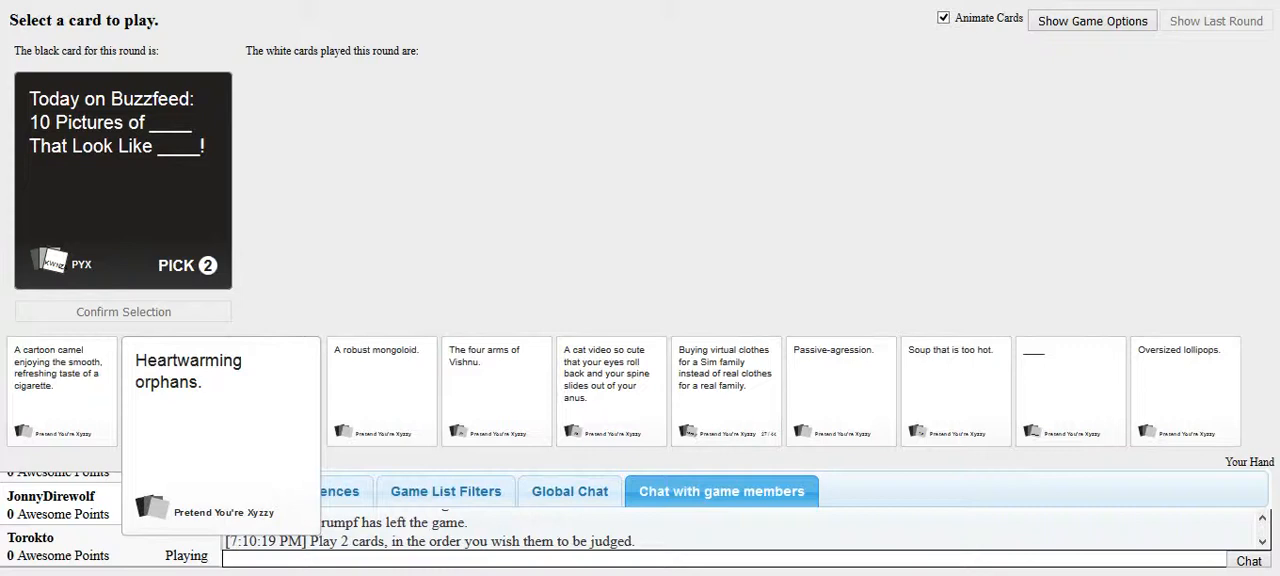
Play 'Heartwarming orphans' and 'Oversized lollipops' as the two answers and confirm
click(183, 390)
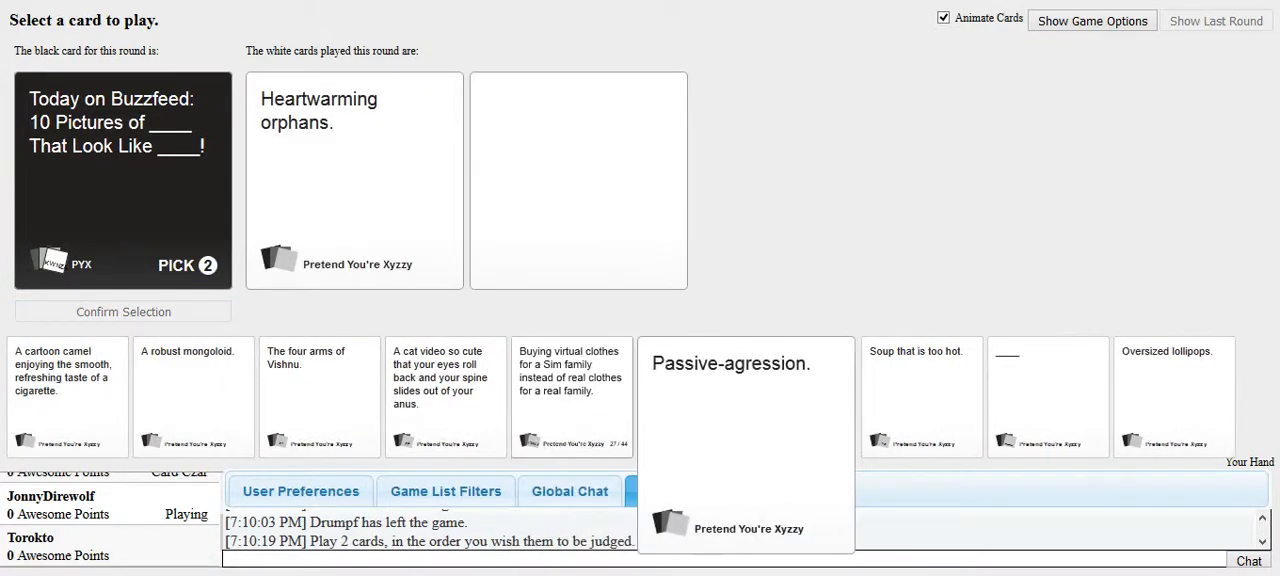
click(721, 491)
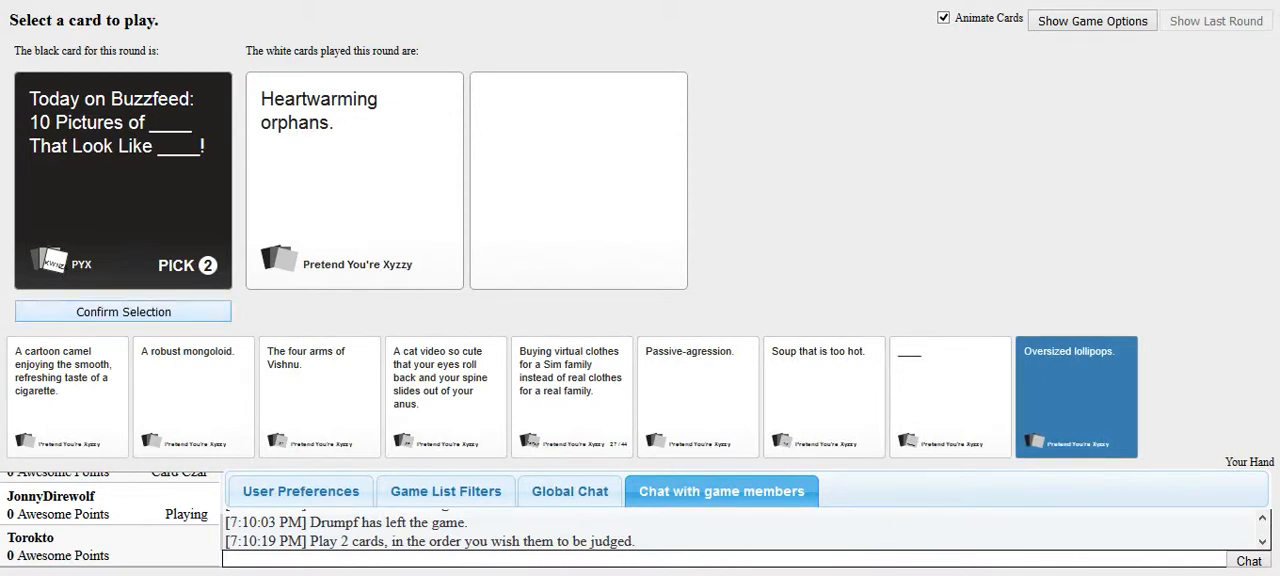
click(123, 311)
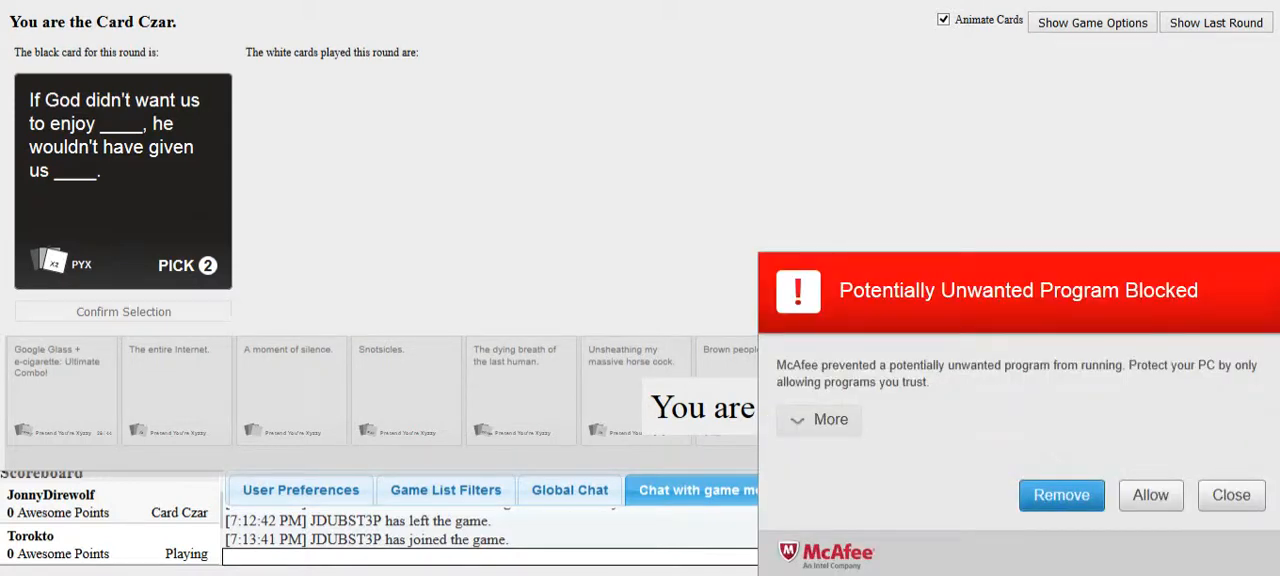
Dismiss the McAfee warning and pick the winning pair for 'If God didn't want us to enjoy'
click(1231, 495)
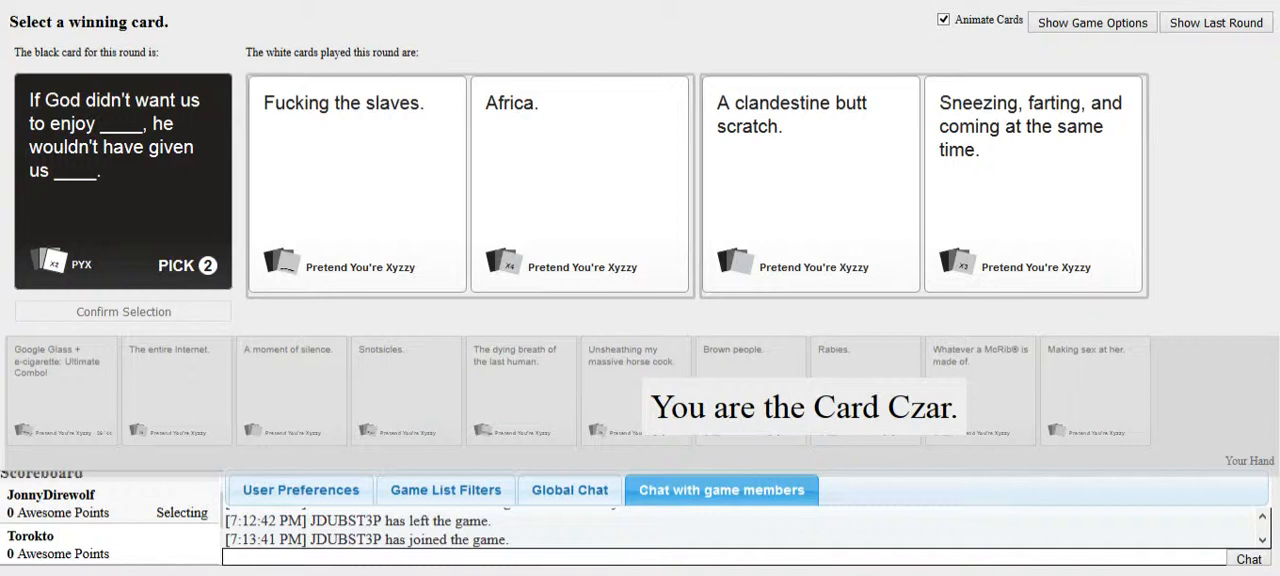
click(355, 183)
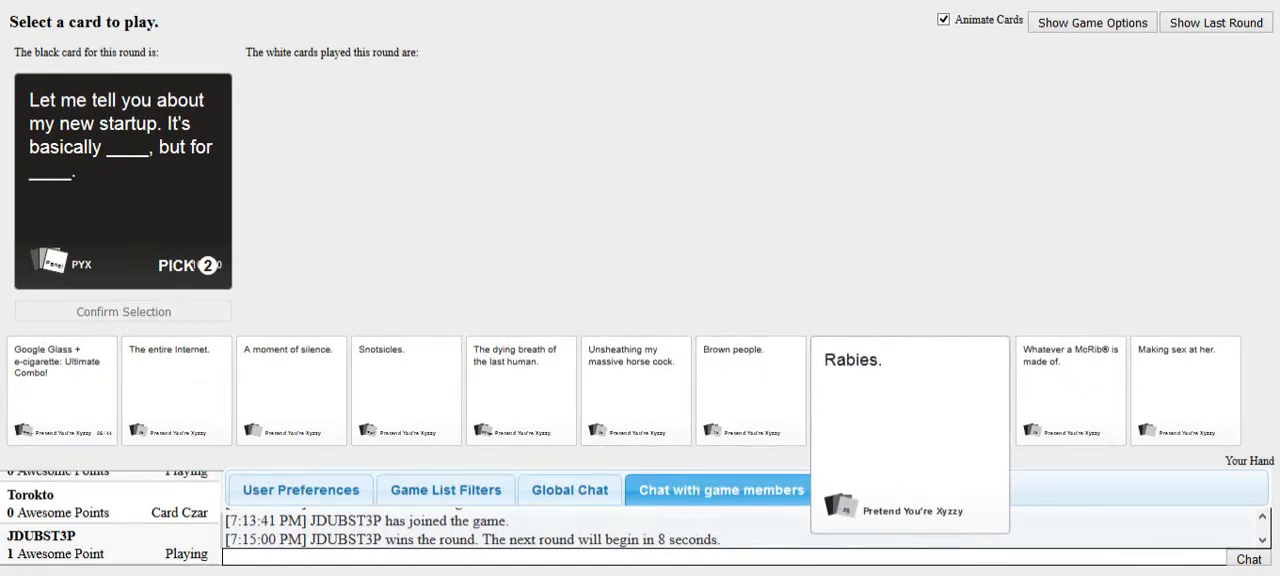
Submit 'Rabies' for the first blank and 'Brown people' for the second
click(865, 390)
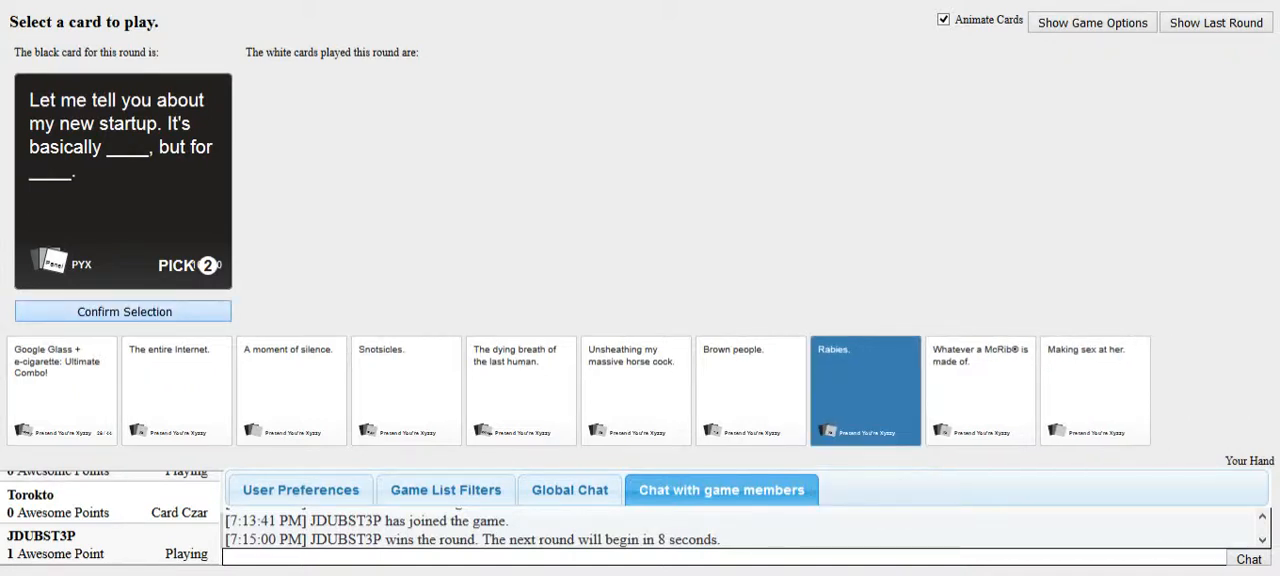
click(864, 390)
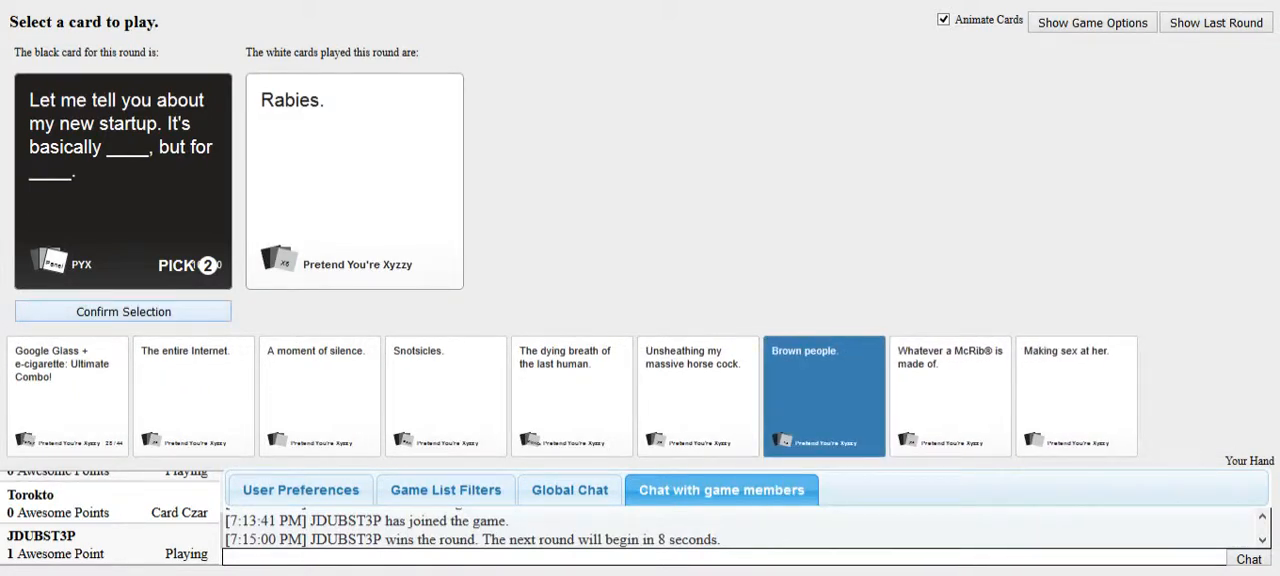
click(122, 311)
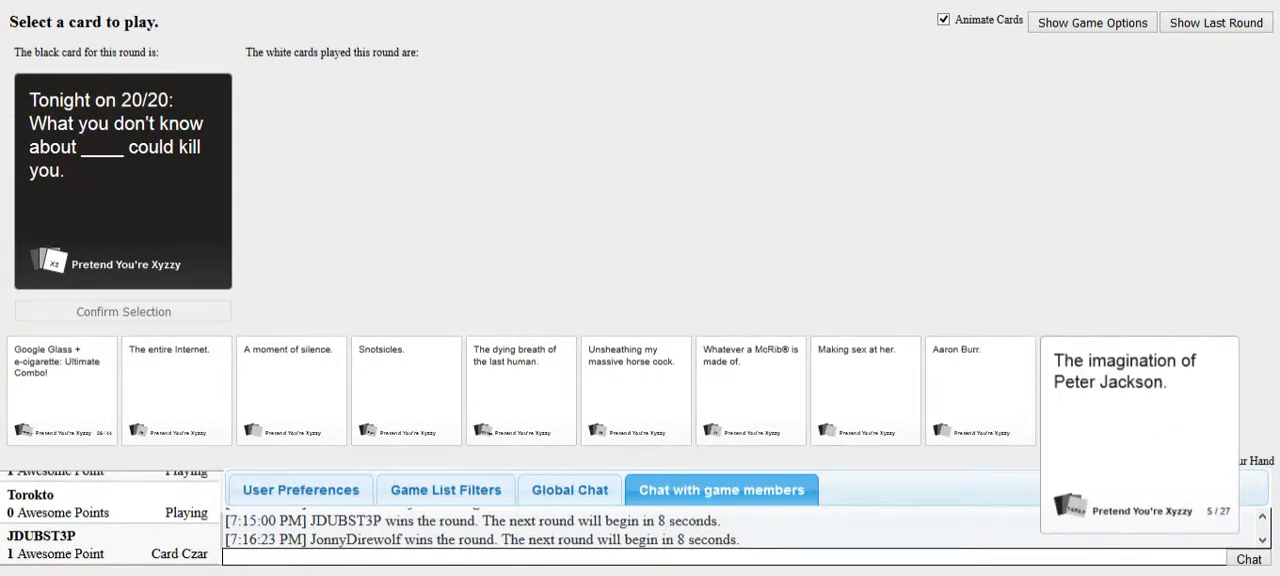
Play a white card from your hand for the 'Tonight on 20/20' prompt
click(177, 390)
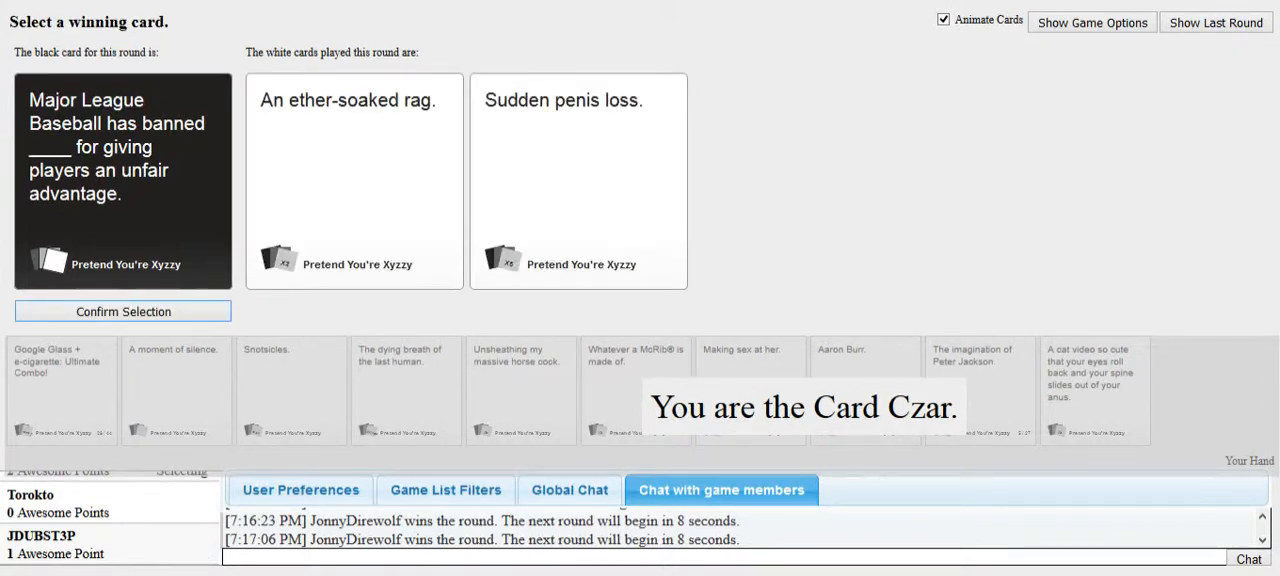
Confirm the winning white card for the Major League Baseball round
click(578, 180)
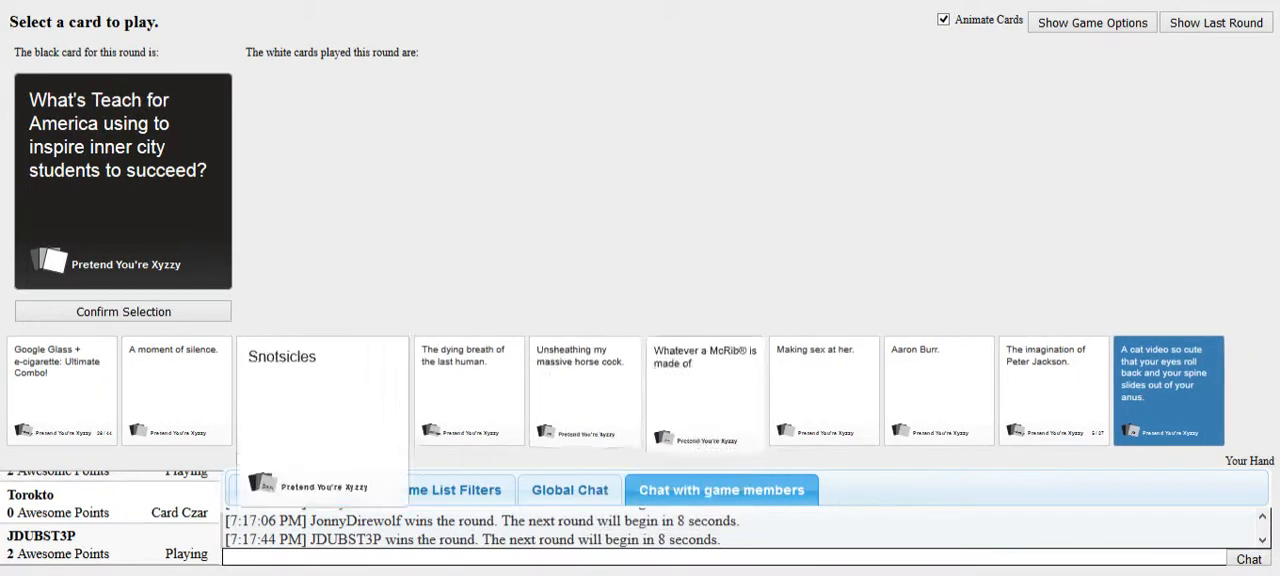
Submit the 'A cat video so cute…' card for the Teach for America prompt
click(1168, 390)
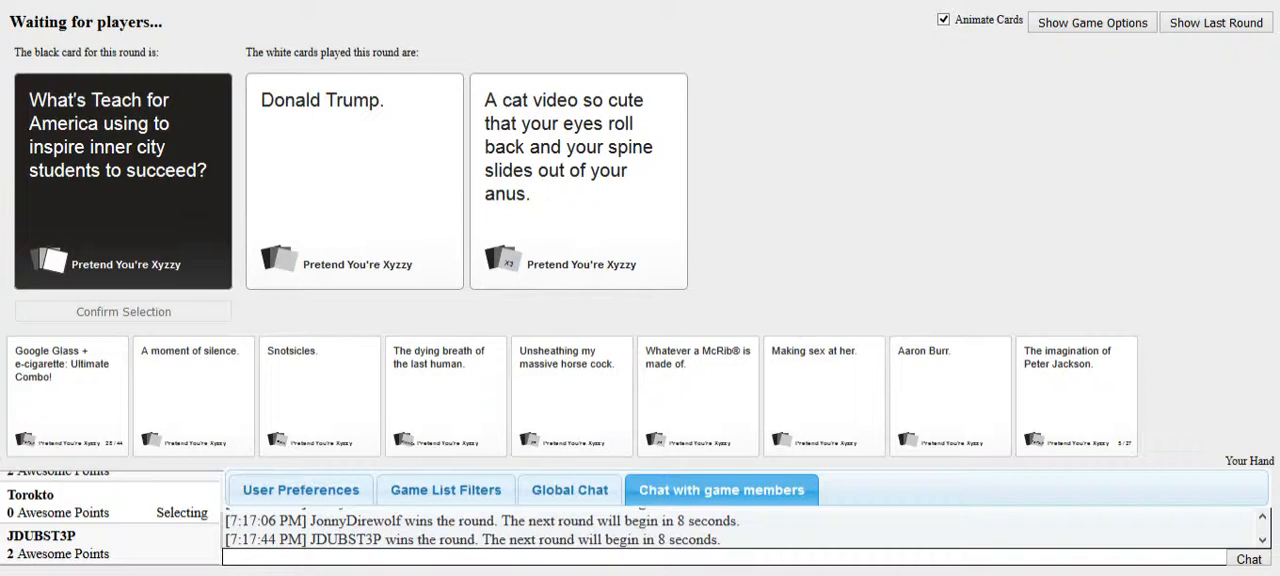
click(354, 180)
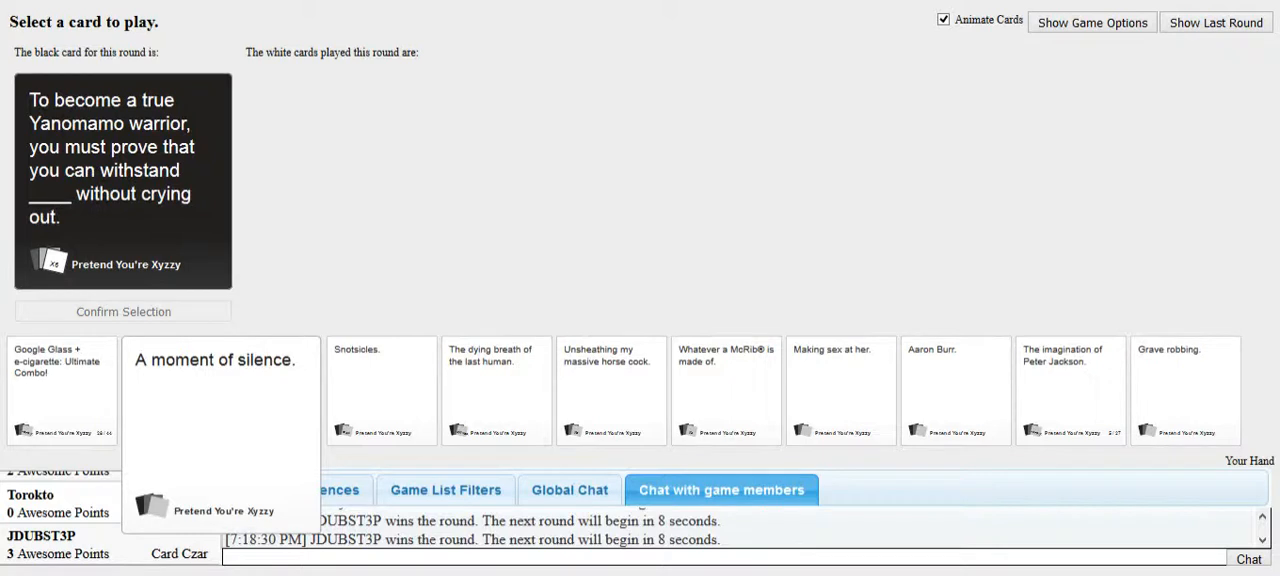
Submit 'A moment of silence.' for the Yanomamo warrior card
click(380, 390)
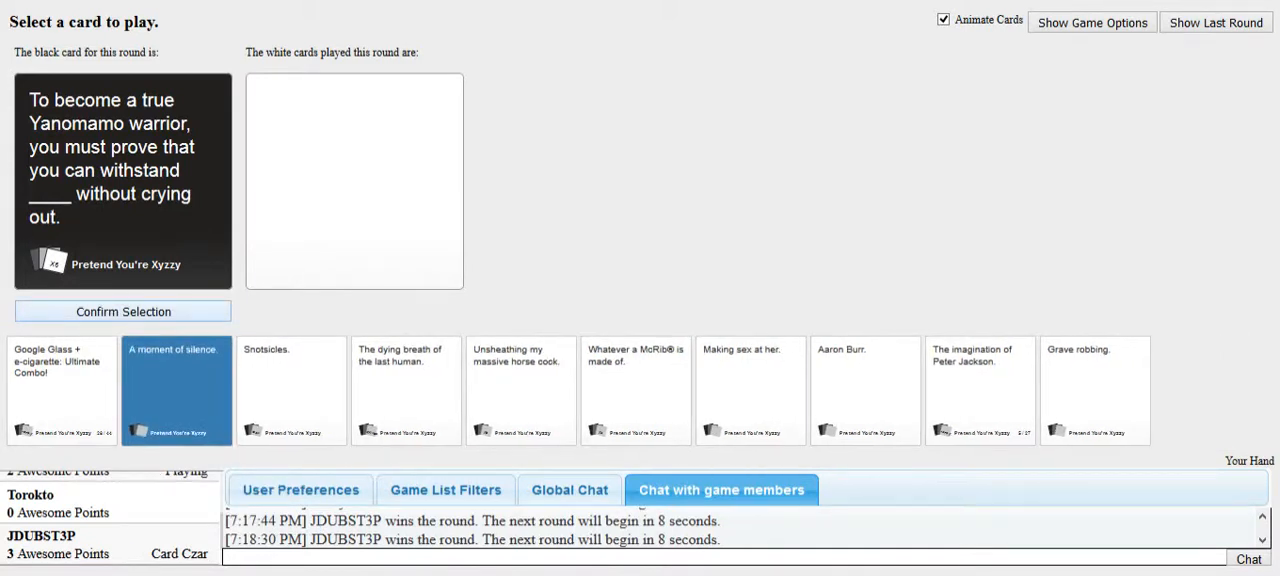
click(123, 311)
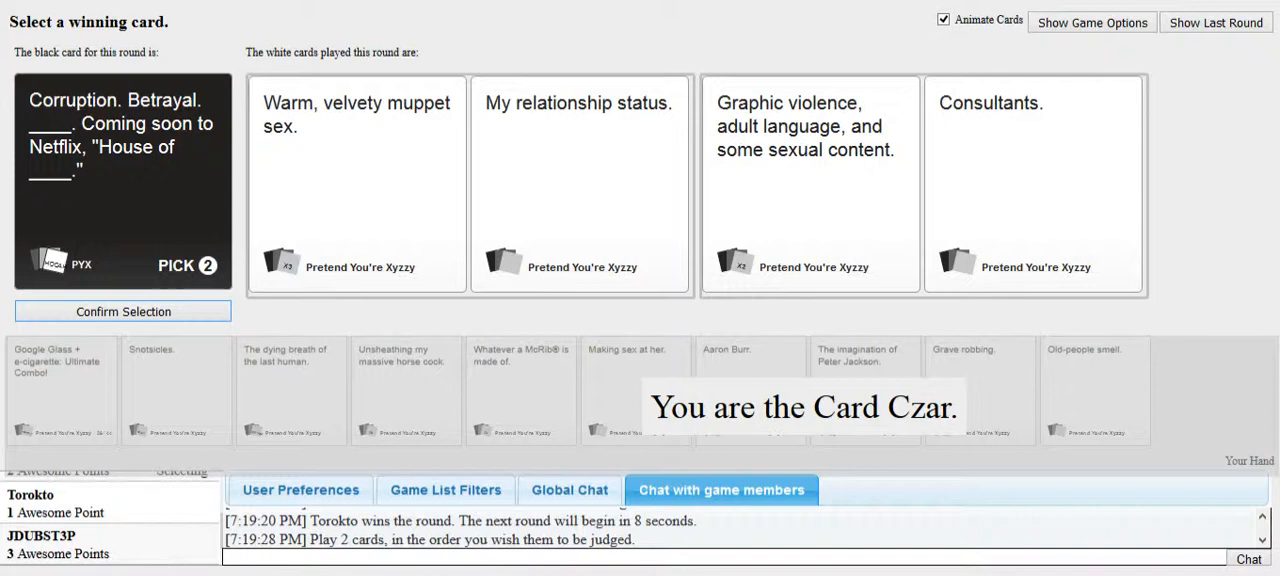
Select the winning pair for 'House of ____', awarding JDUBST3P the round
click(810, 183)
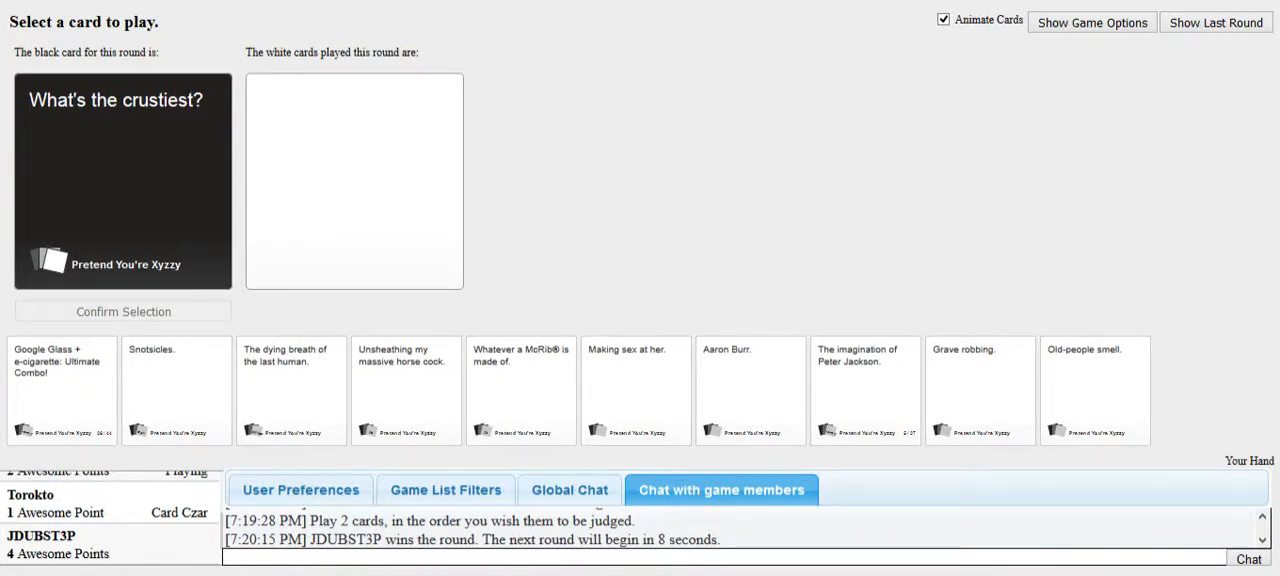
Settle on 'Old-people smell.' over 'Snotsicles.' for the crustiest card and confirm
click(979, 390)
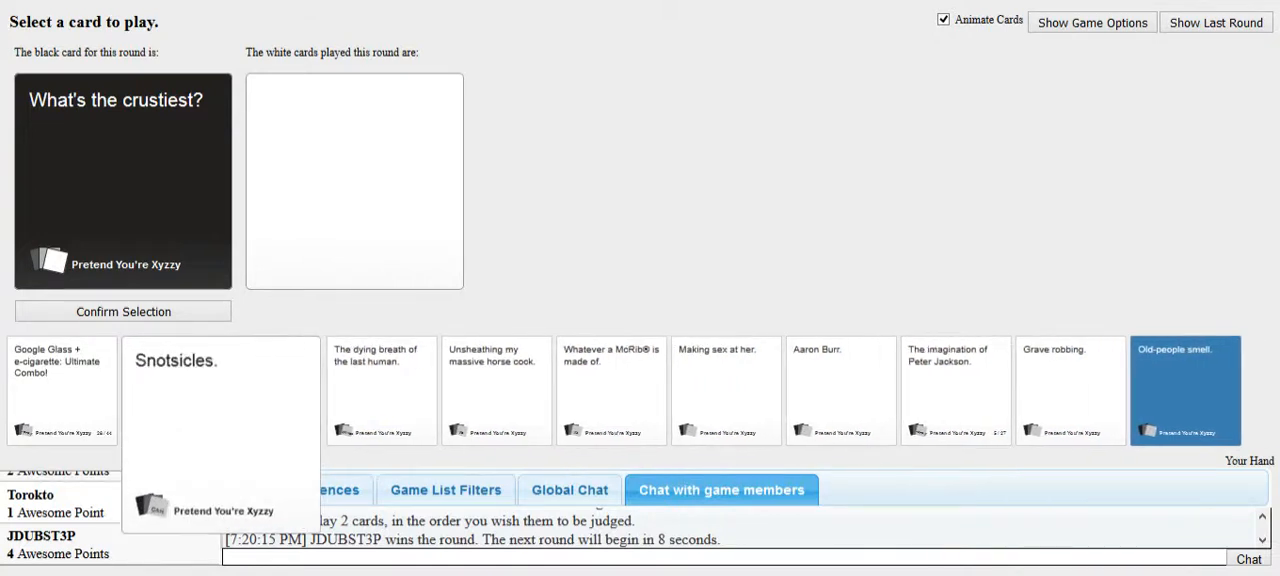
click(175, 390)
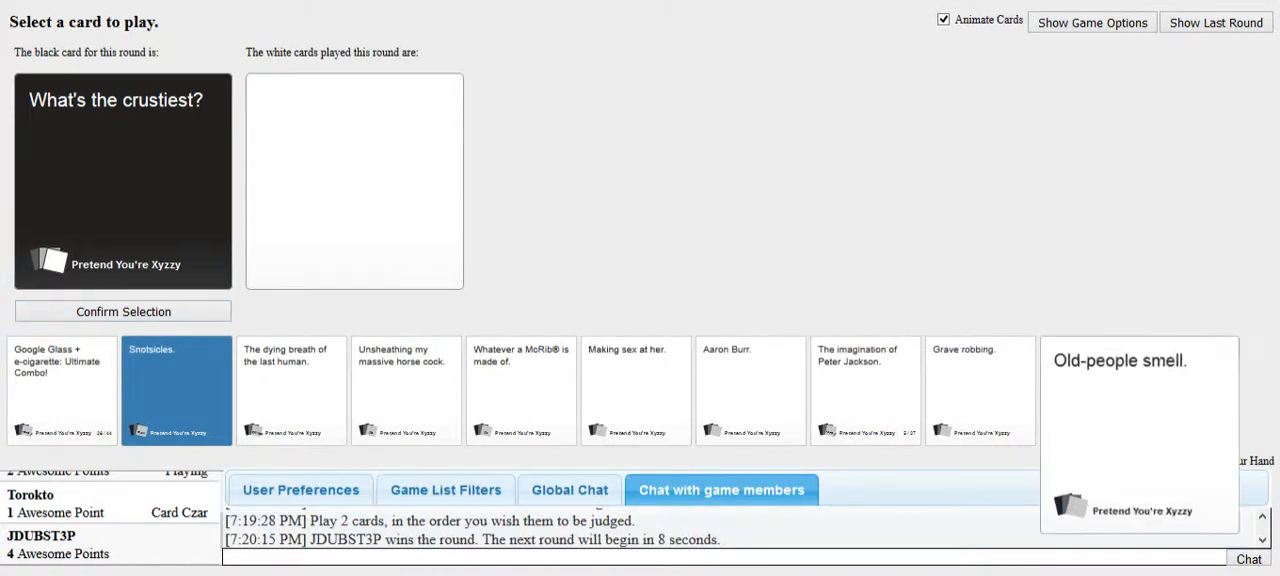
click(1094, 390)
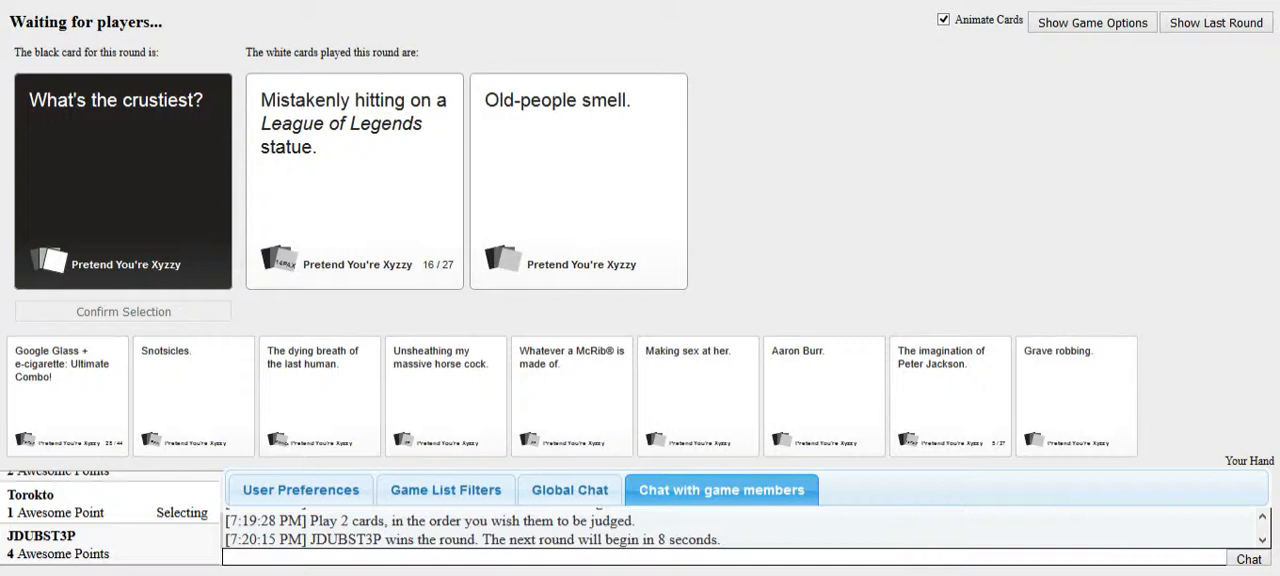
click(354, 180)
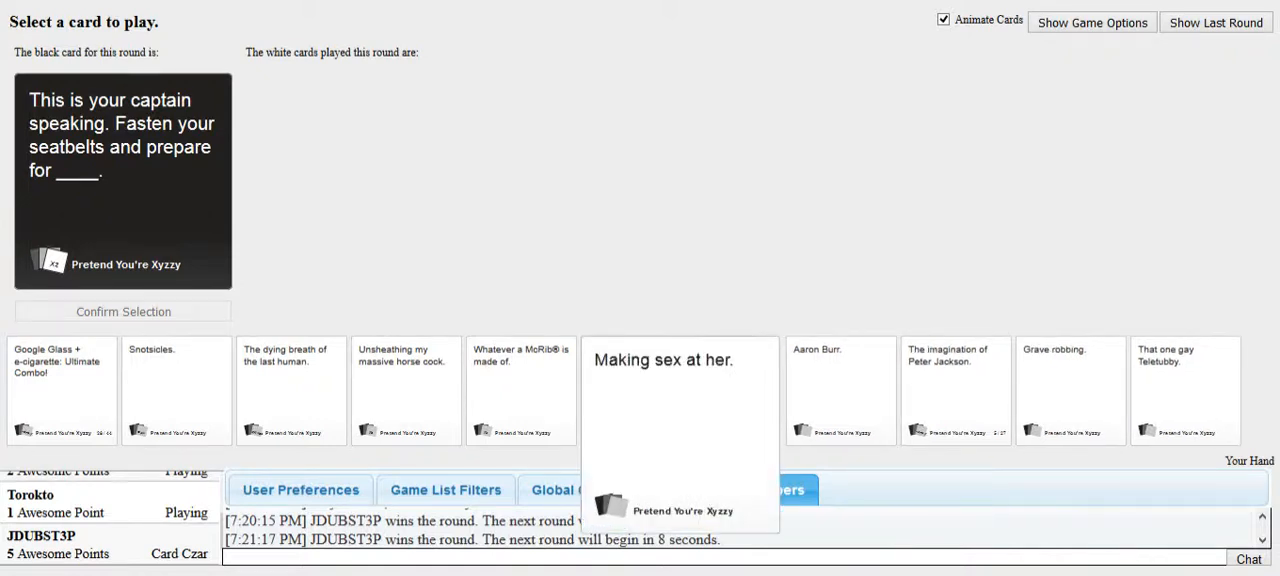
Submit 'Snotsicles.' for the captain's 'prepare for ____' card
click(722, 490)
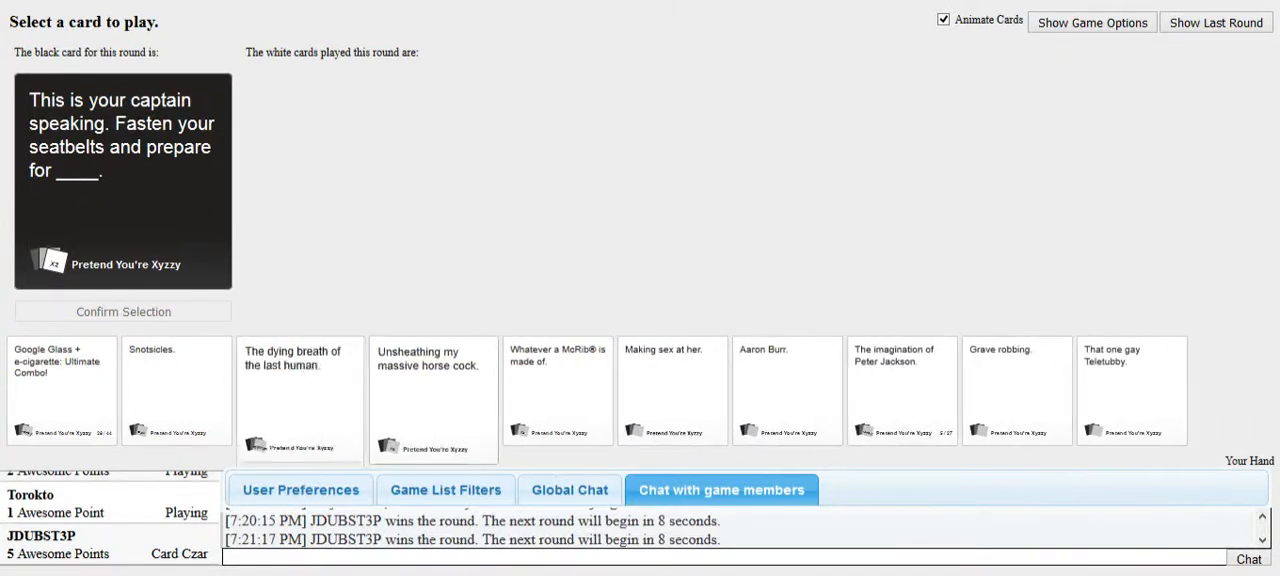
click(176, 390)
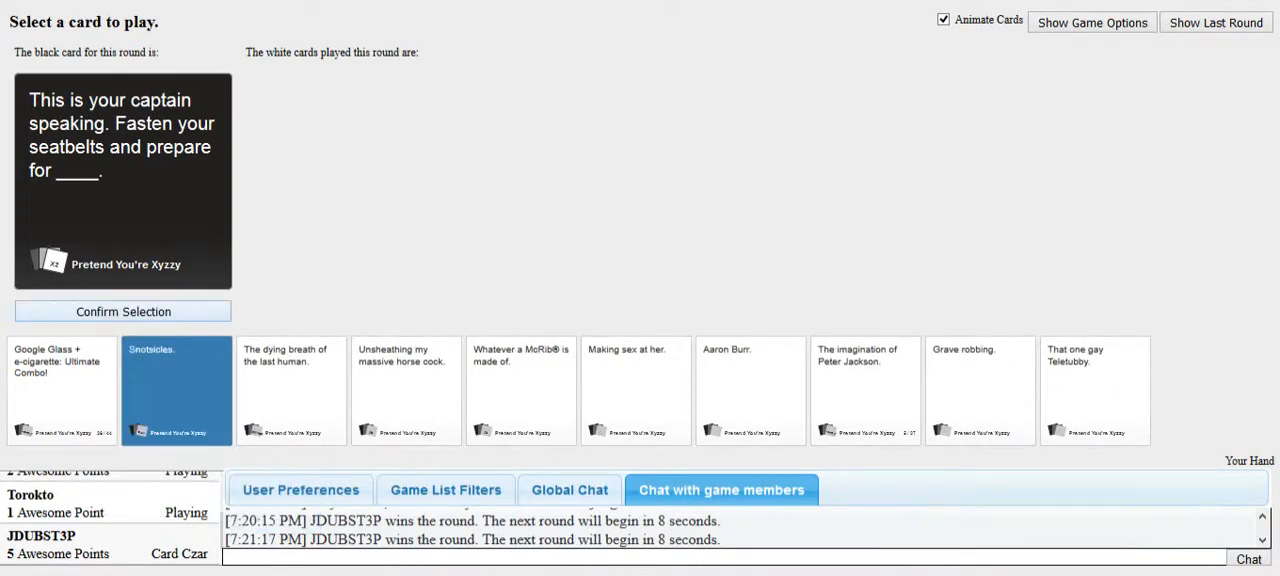
click(177, 390)
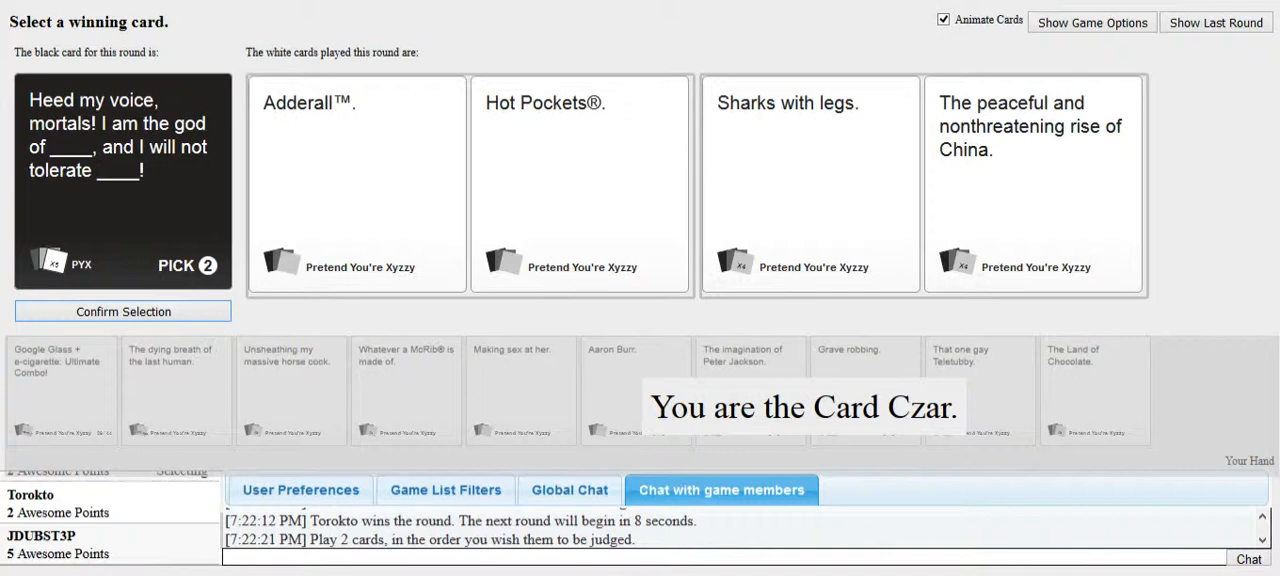
Choose the 'Sharks with legs.' / 'The peaceful and nonthreatening rise of China.' pair and confirm it
click(810, 183)
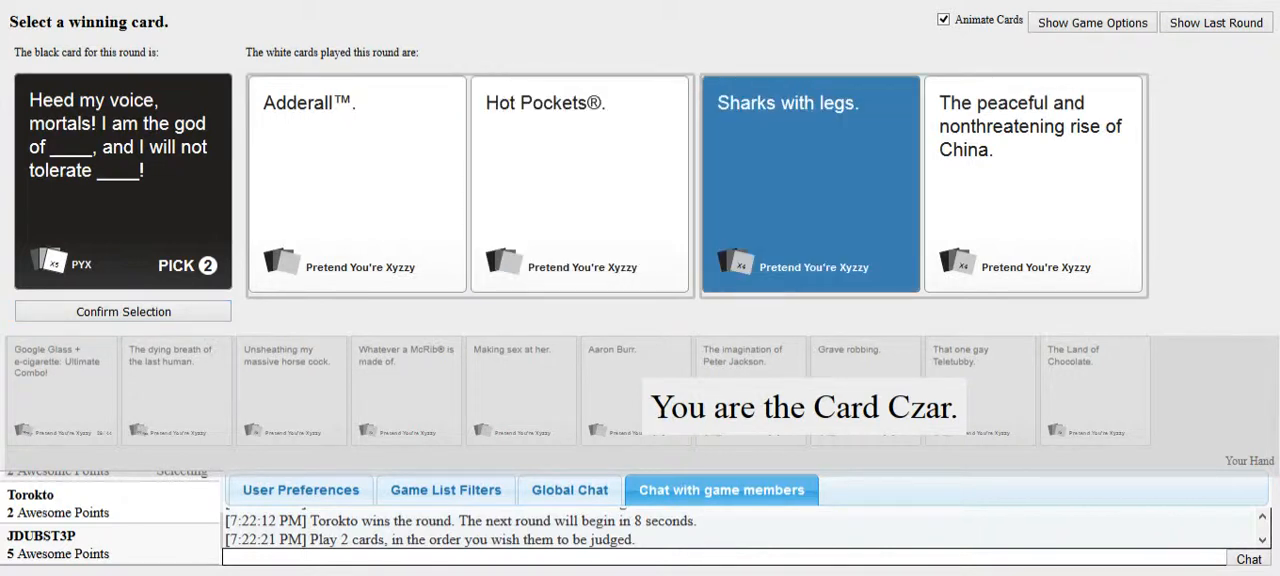
click(580, 183)
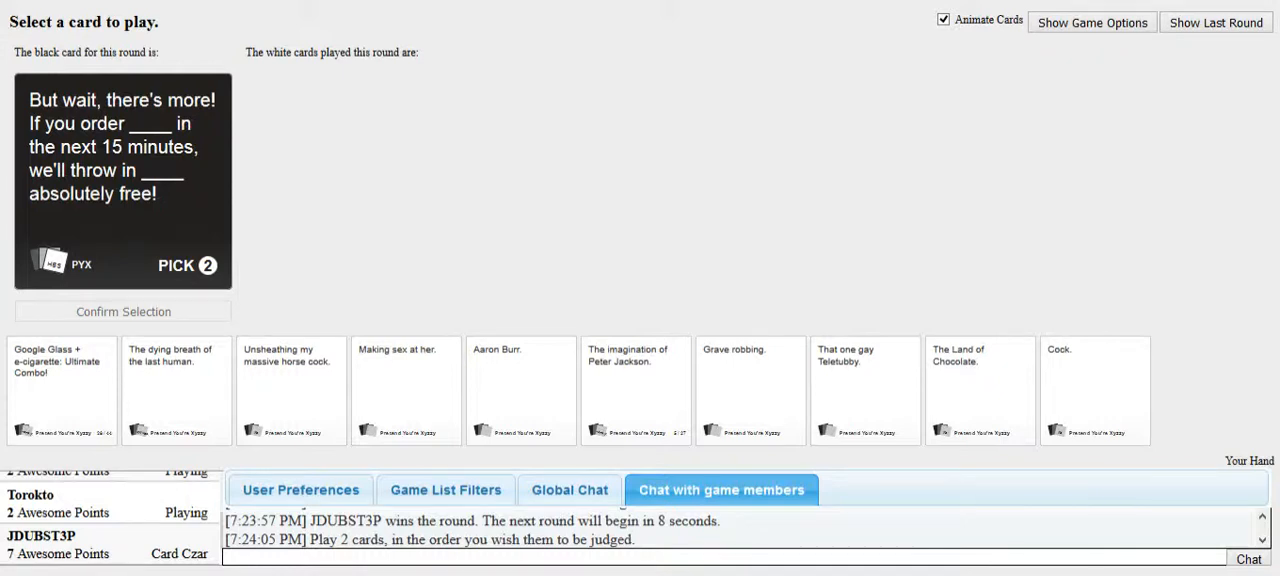
Play 'That one gay Teletubby.' first and 'Cock.' second for the infomercial card
click(864, 390)
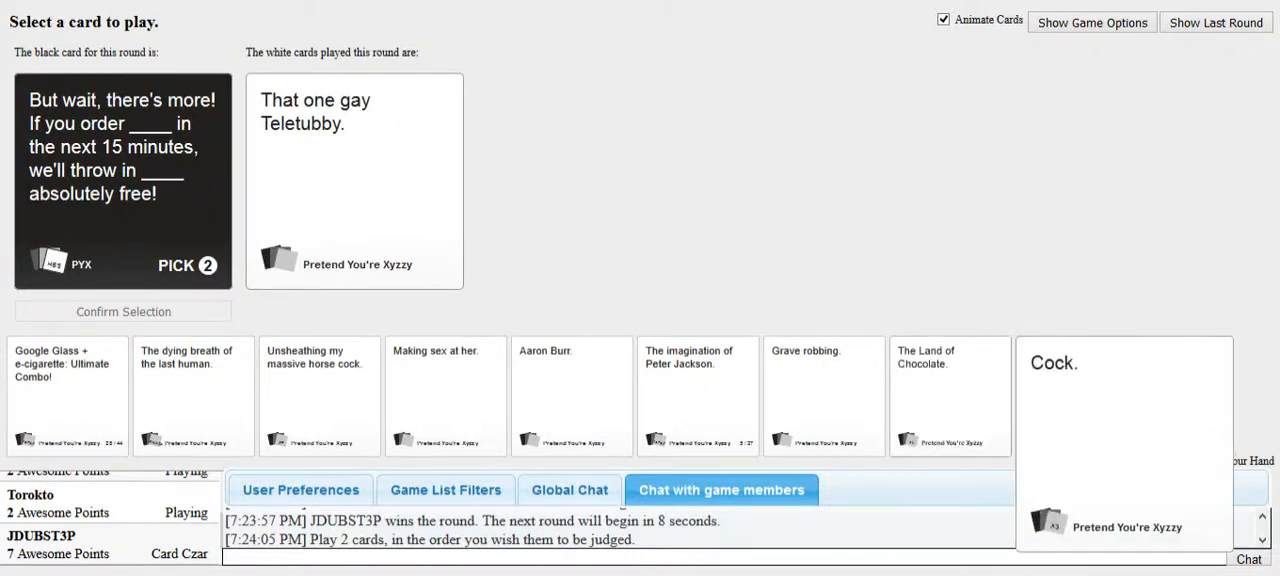
click(1075, 395)
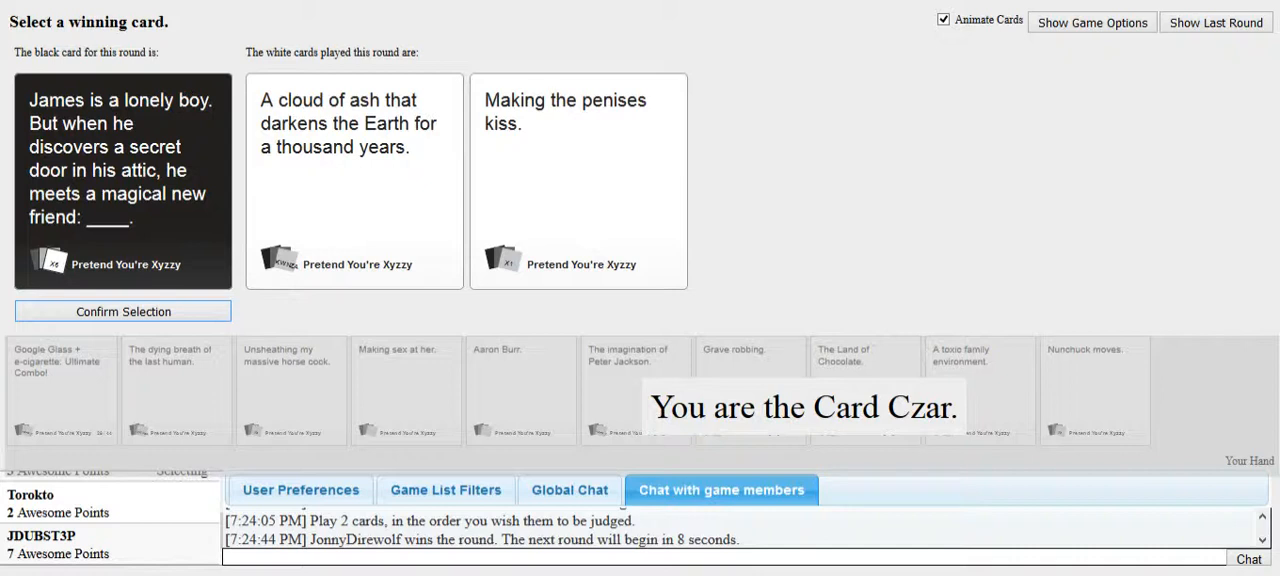
Confirm a winning white card for the lonely boy James card
click(354, 180)
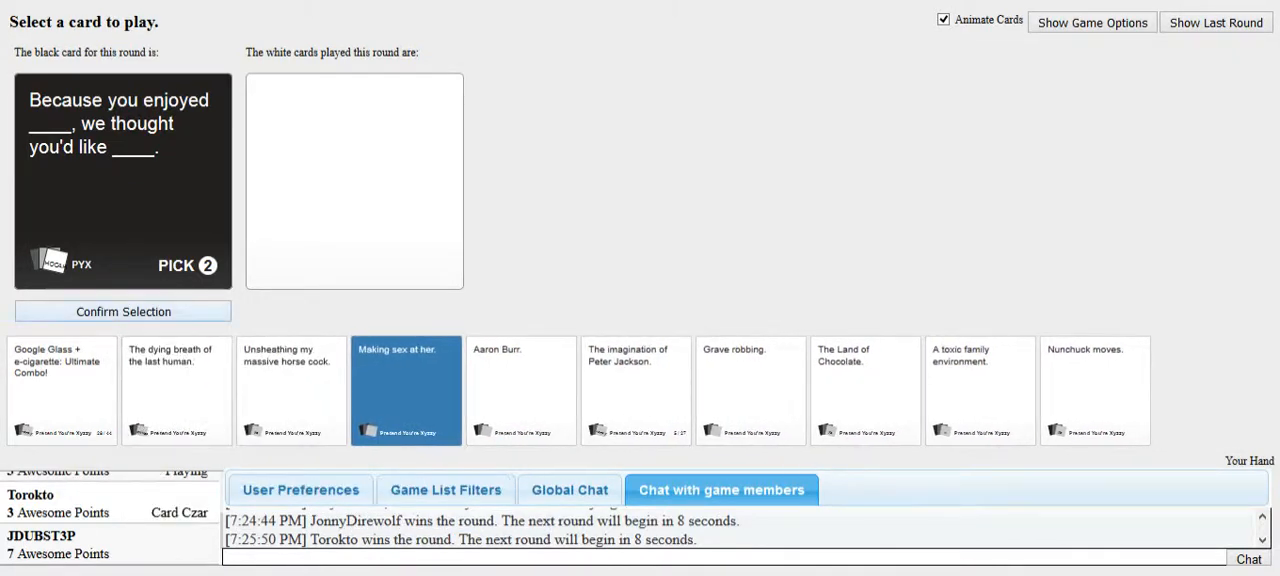
Submit 'Making sex at her.' then 'Unsheathing my massive horse cock.' as the two answers
click(405, 390)
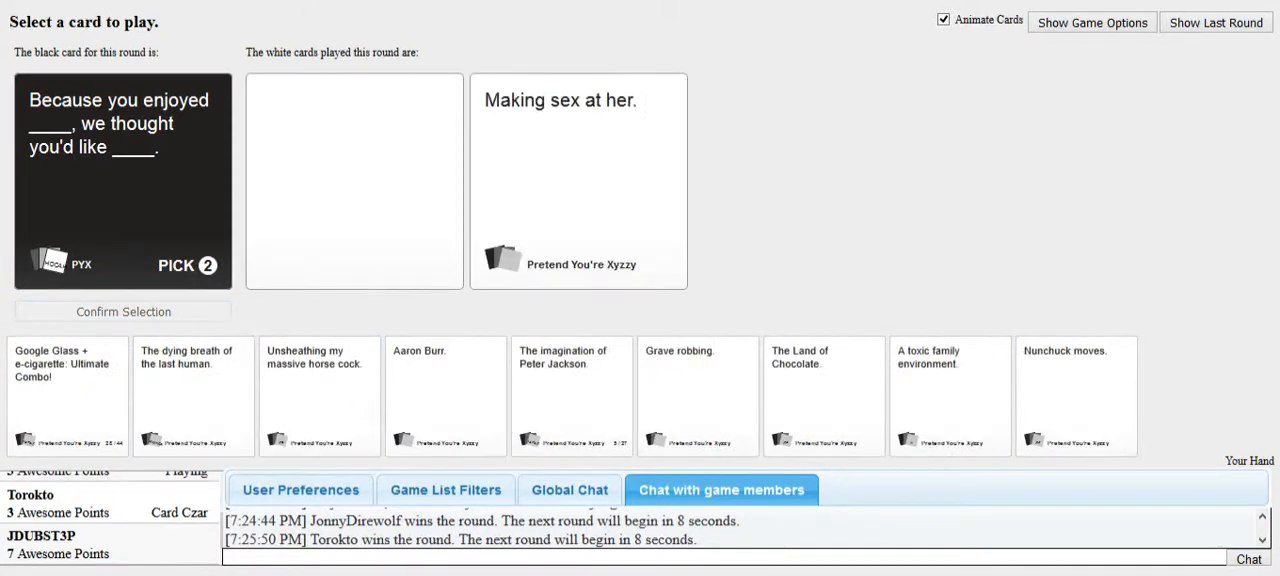
click(319, 395)
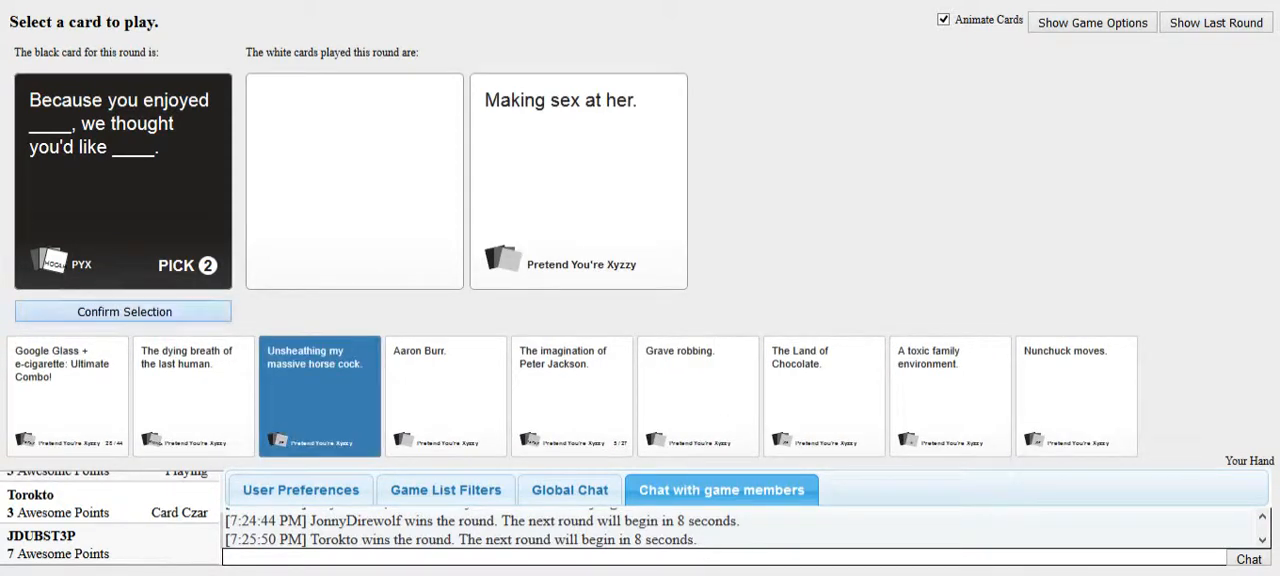
click(123, 311)
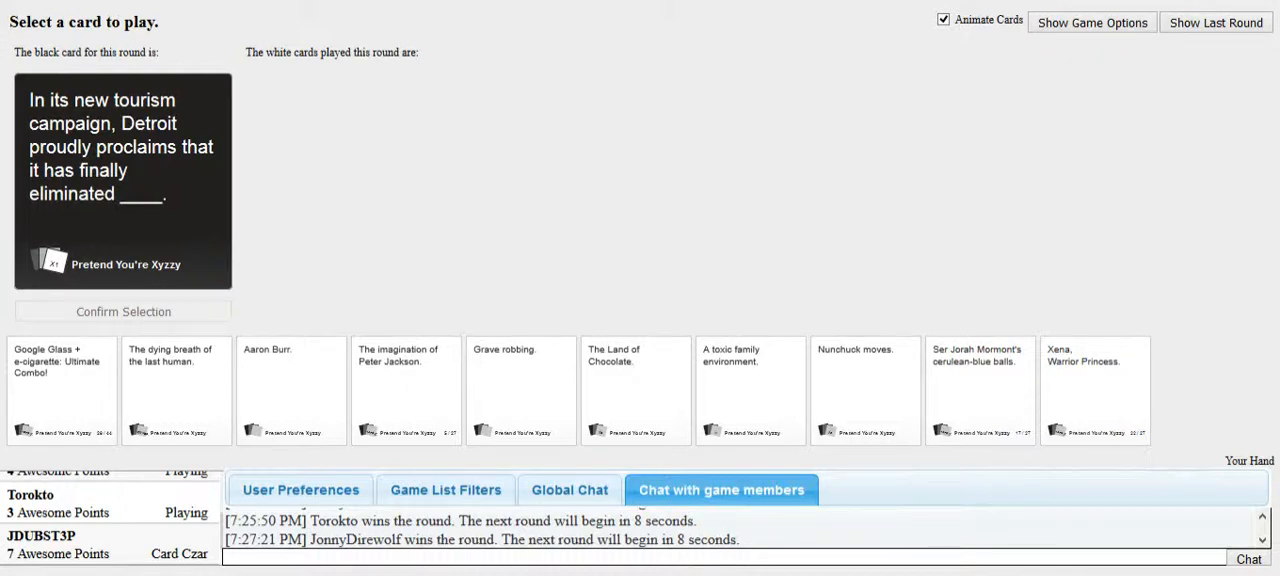
Play 'Aaron Burr.' from the hand on the Detroit tourism card and confirm
click(176, 390)
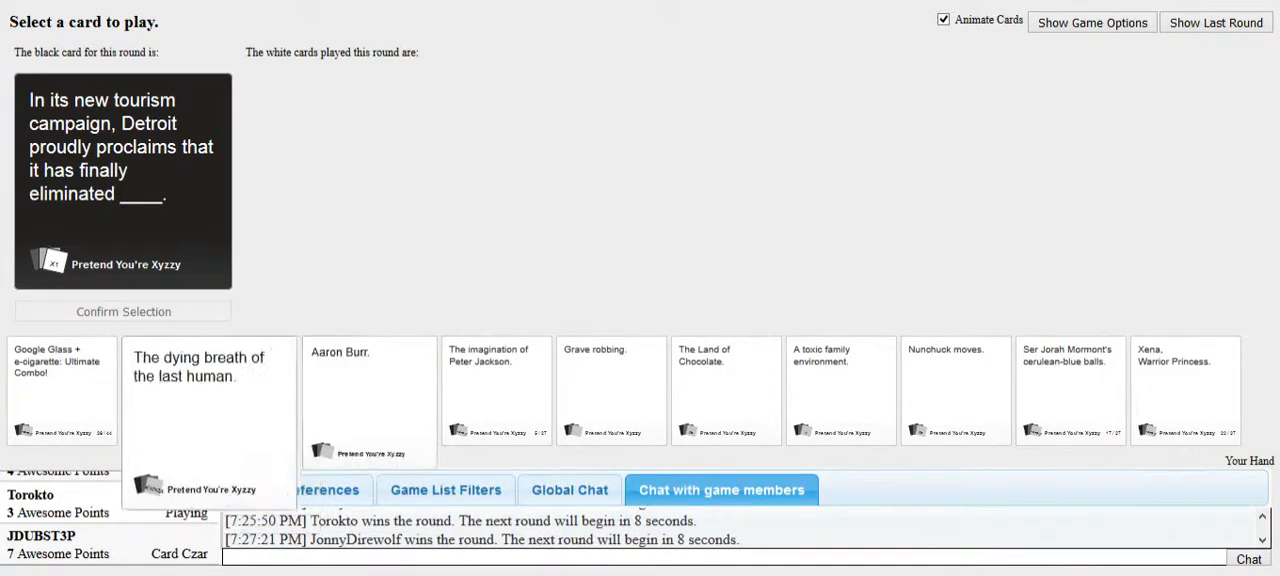
click(840, 390)
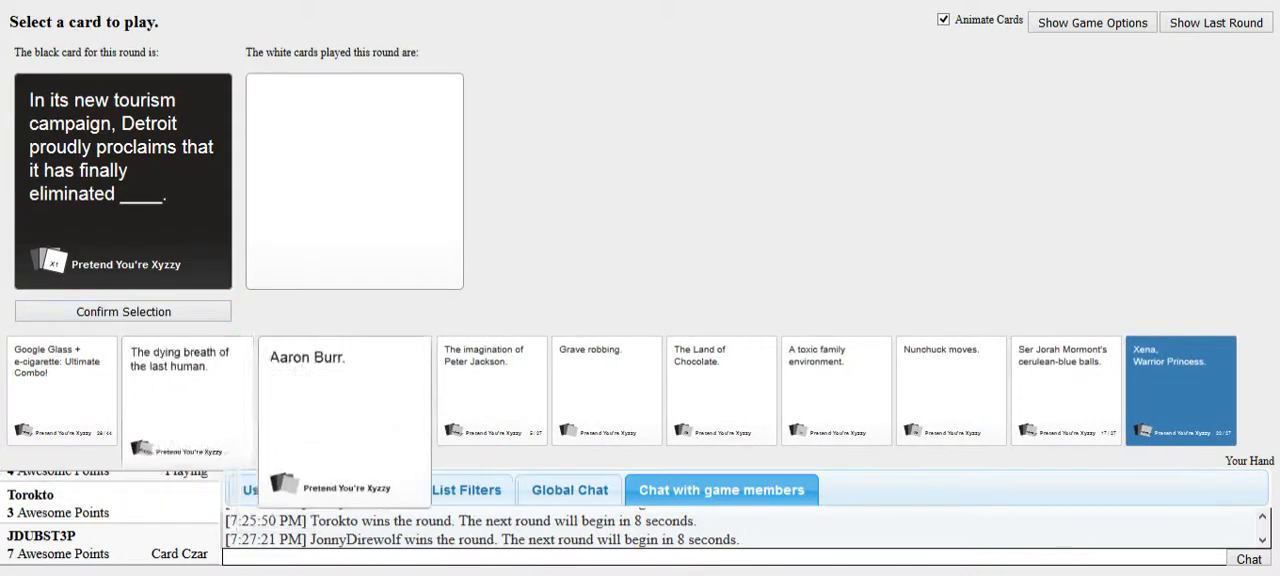
click(344, 390)
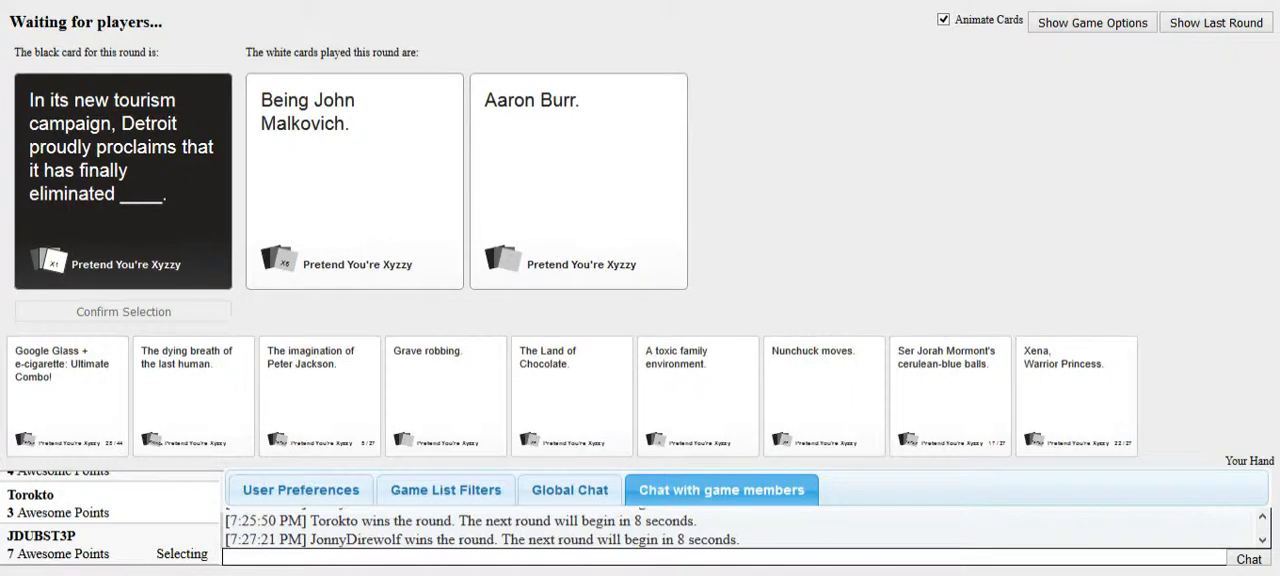
click(578, 180)
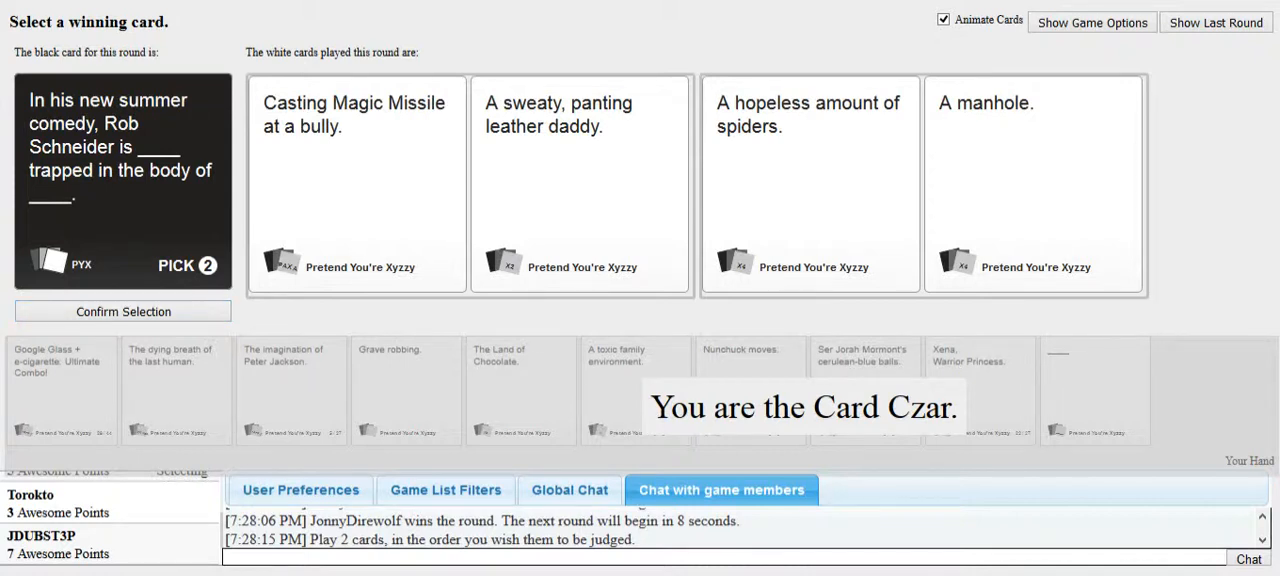
Confirm the winning answer pair for the Rob Schneider summer comedy card
click(580, 183)
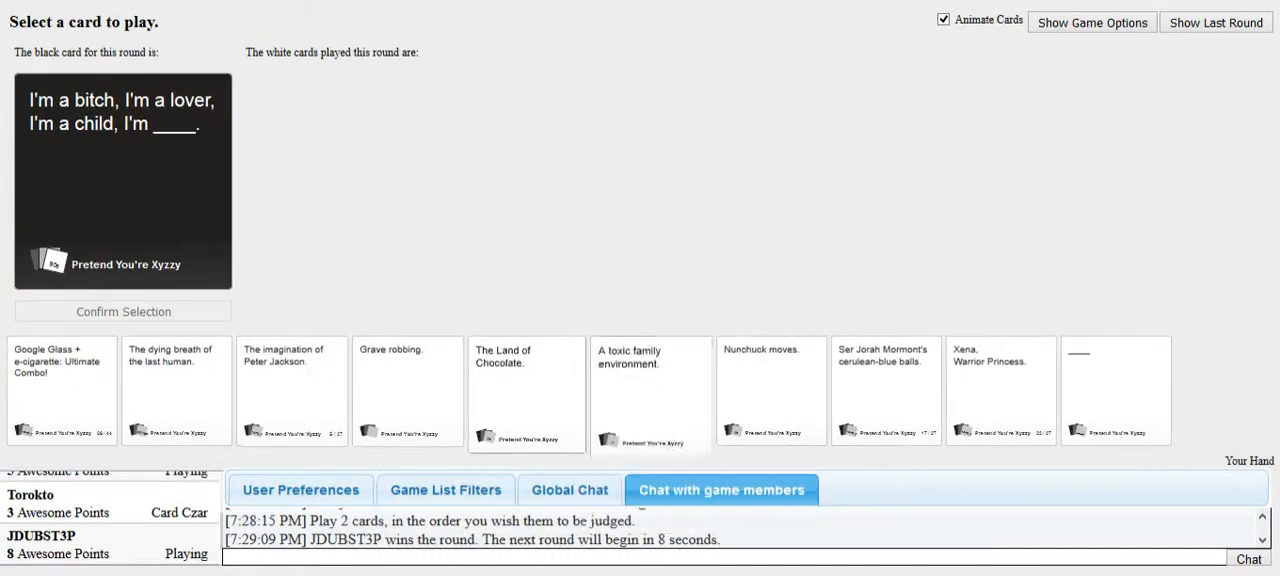
Play 'Xena, Warrior Princess.' on the 'I'm a bitch, I'm a lover' card
click(177, 390)
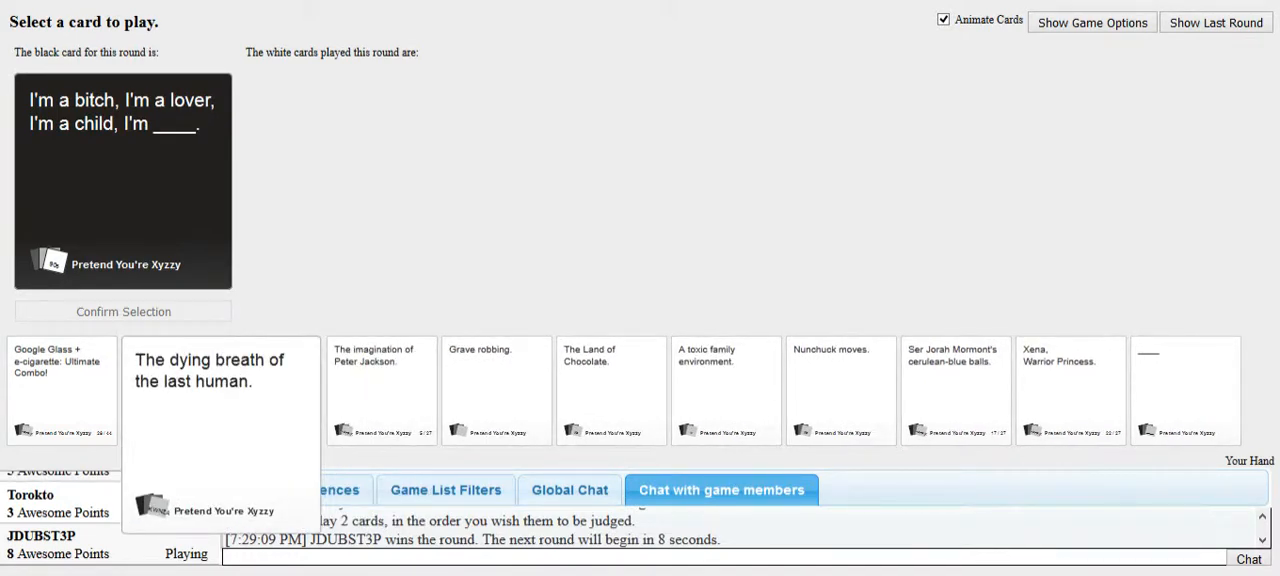
click(840, 390)
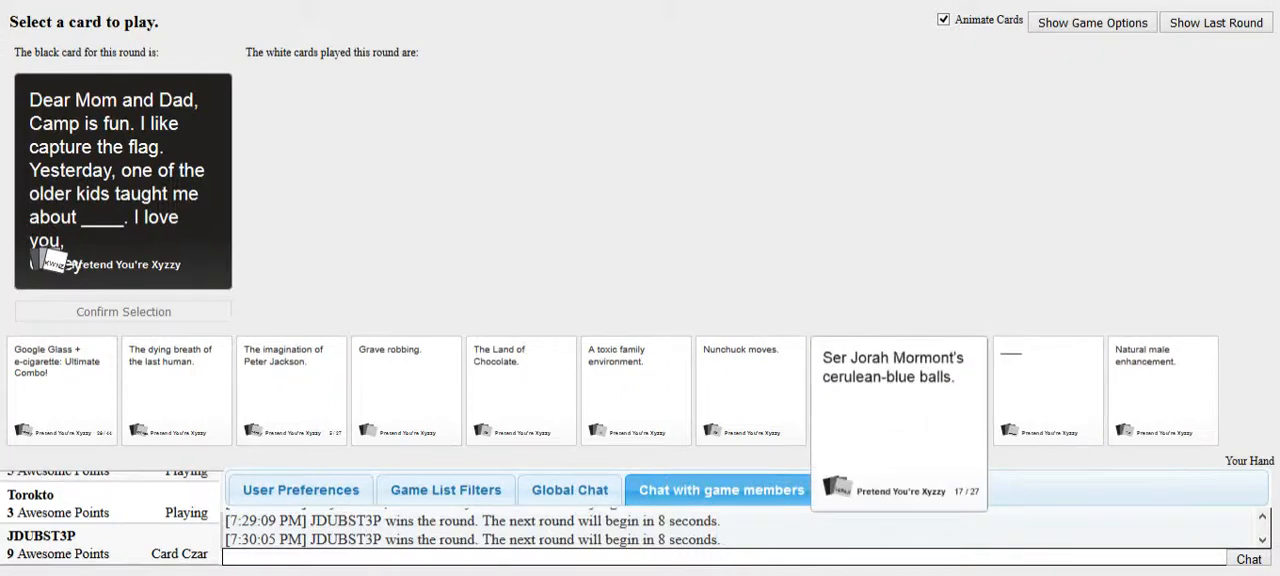
Submit 'Natural male enhancement.' as the answer to the camp letter card
click(406, 390)
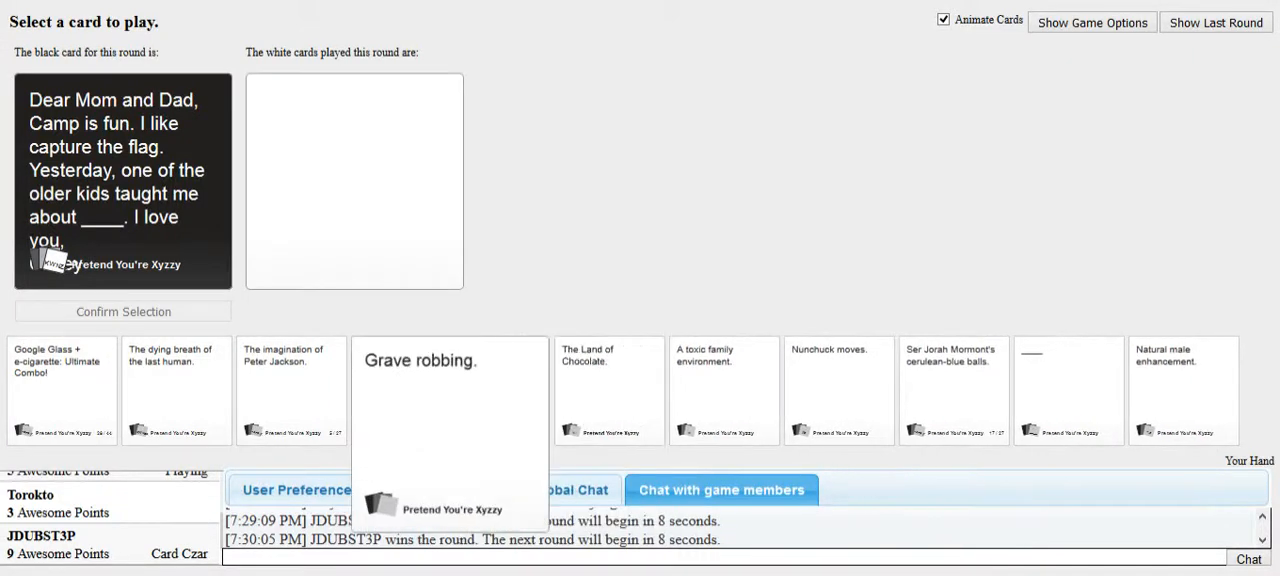
click(176, 385)
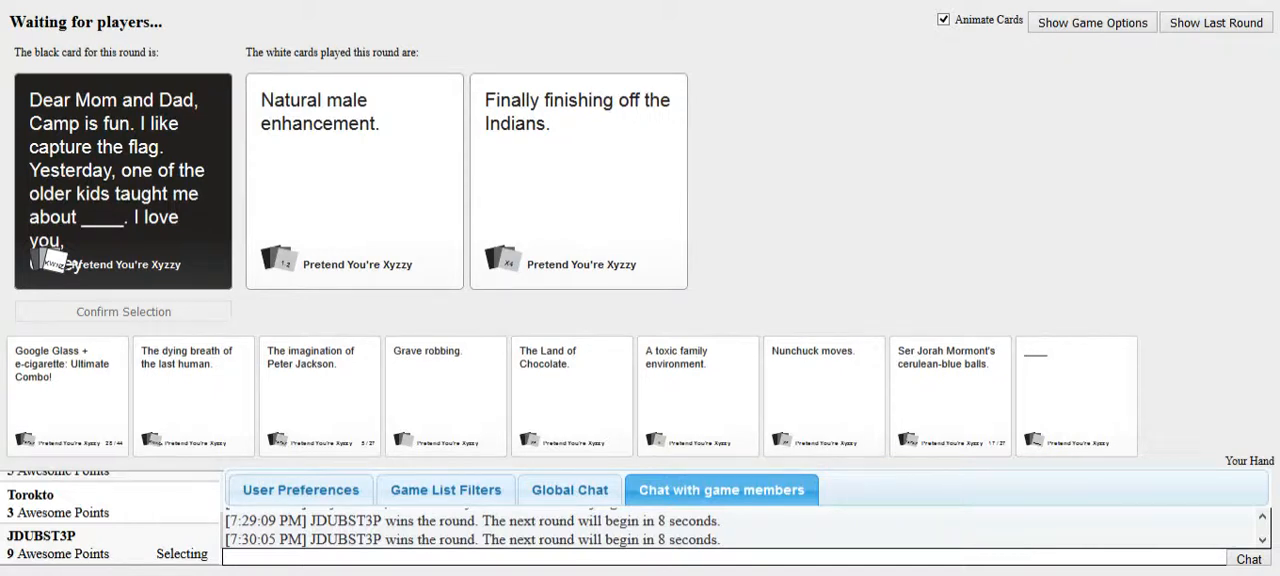
click(578, 180)
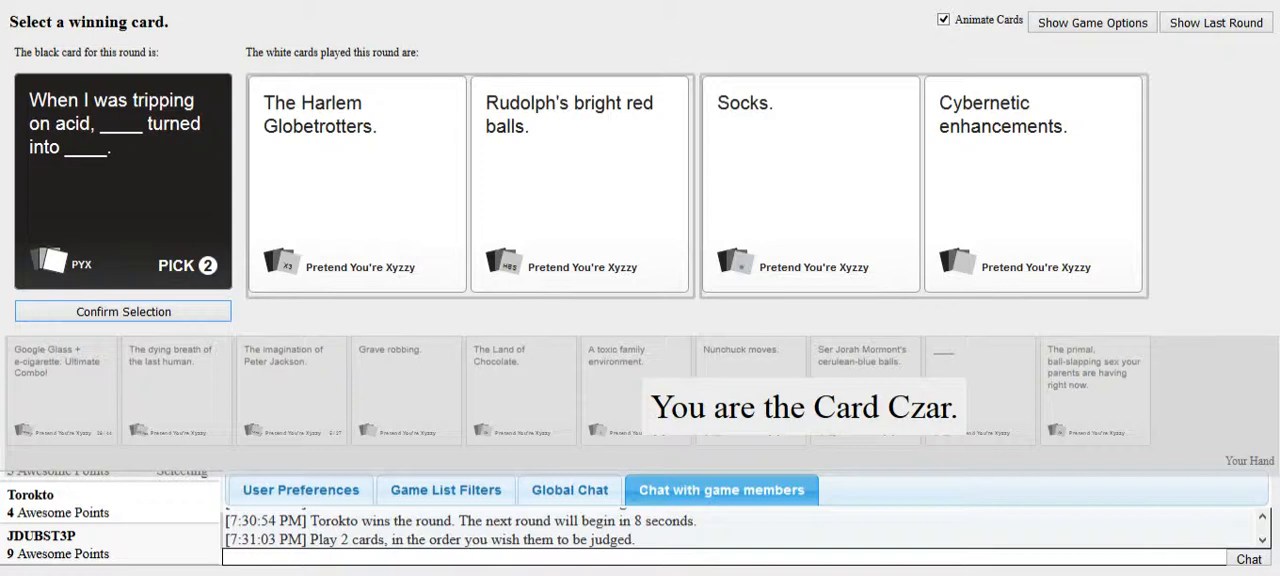
Confirm the winning answer pair for the acid-trip card
click(580, 183)
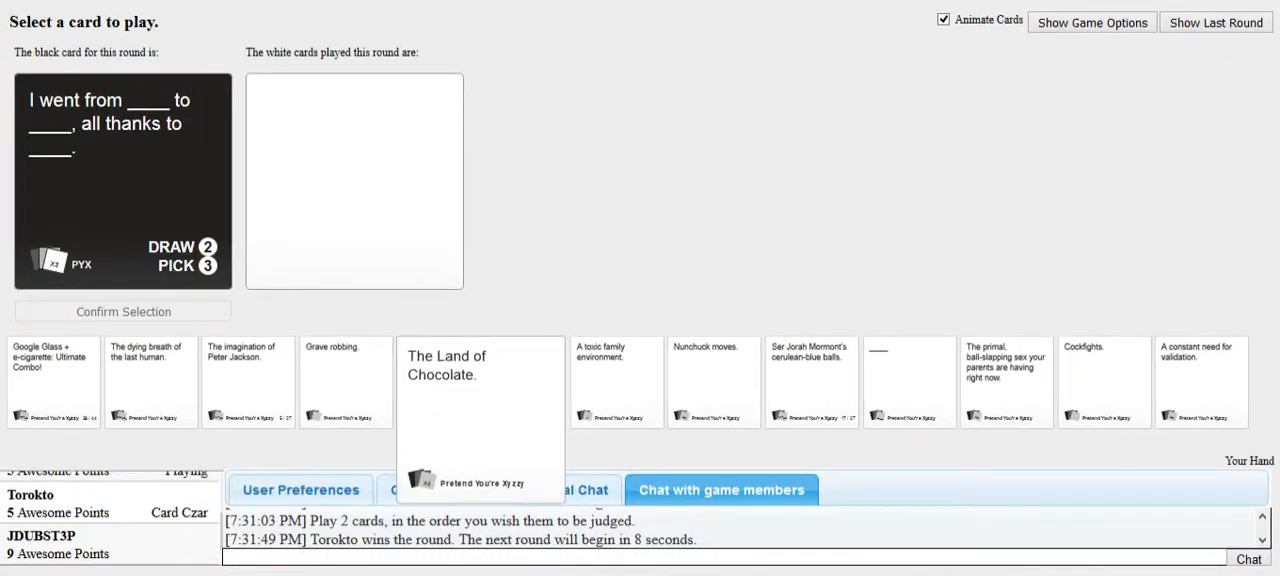
Play 'The Land of Chocolate.' as an answer on the 'I went from' card
click(480, 380)
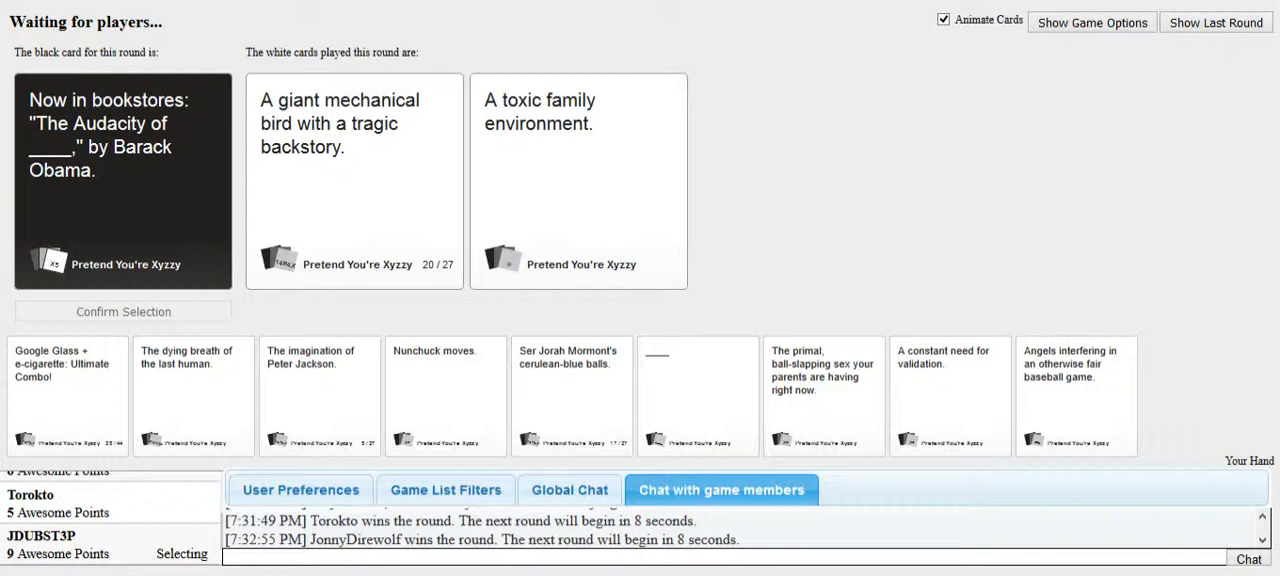
Submit 'A toxic family environment.' for the 'The Audacity of ____' card
click(578, 180)
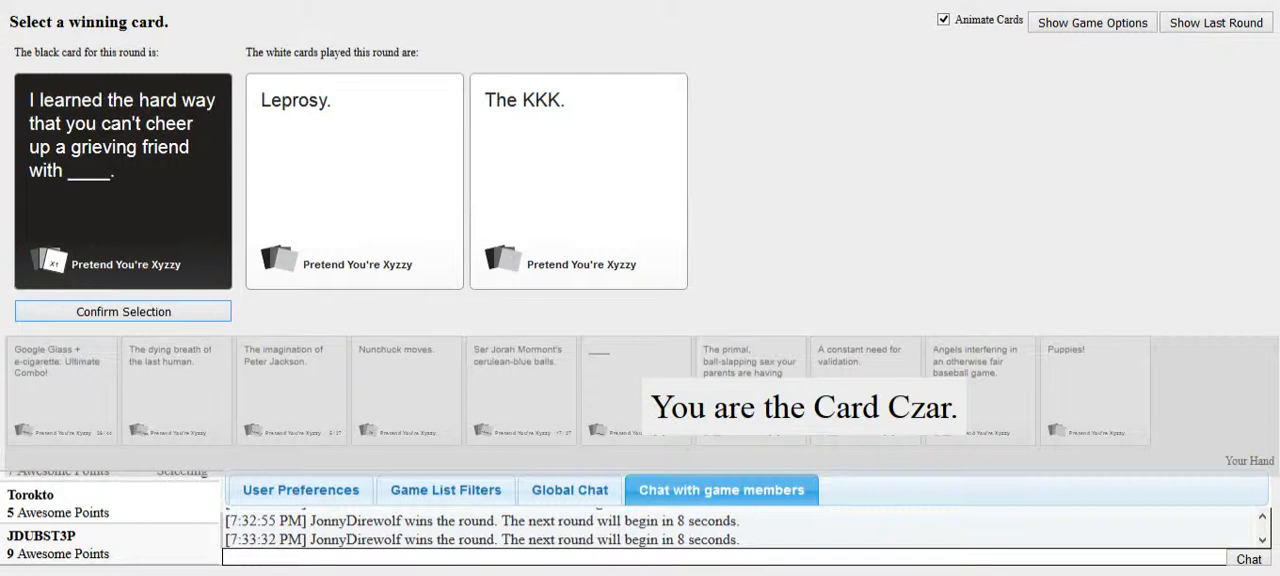
Pick 'Leprosy.' as the winning grieving-friend answer and confirm it
click(354, 180)
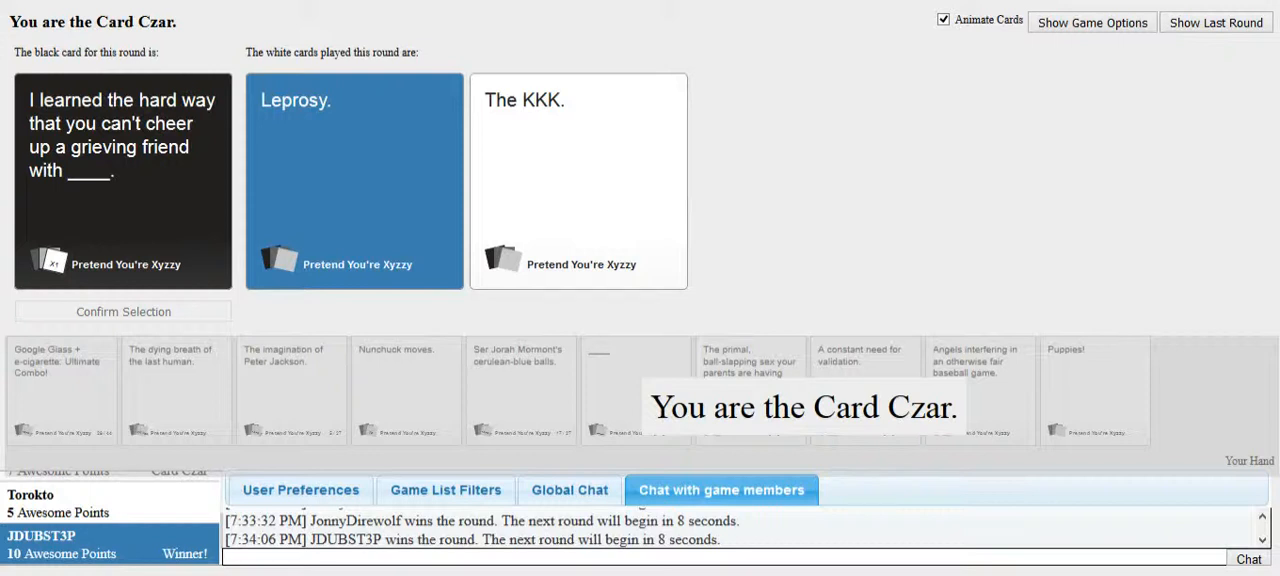
click(1091, 22)
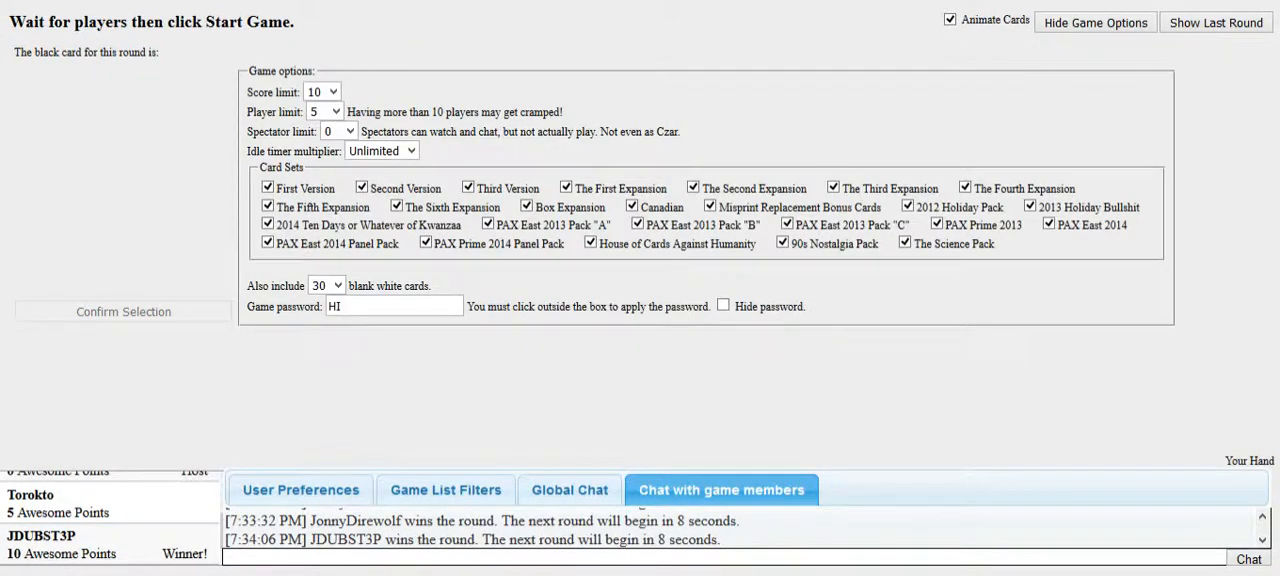